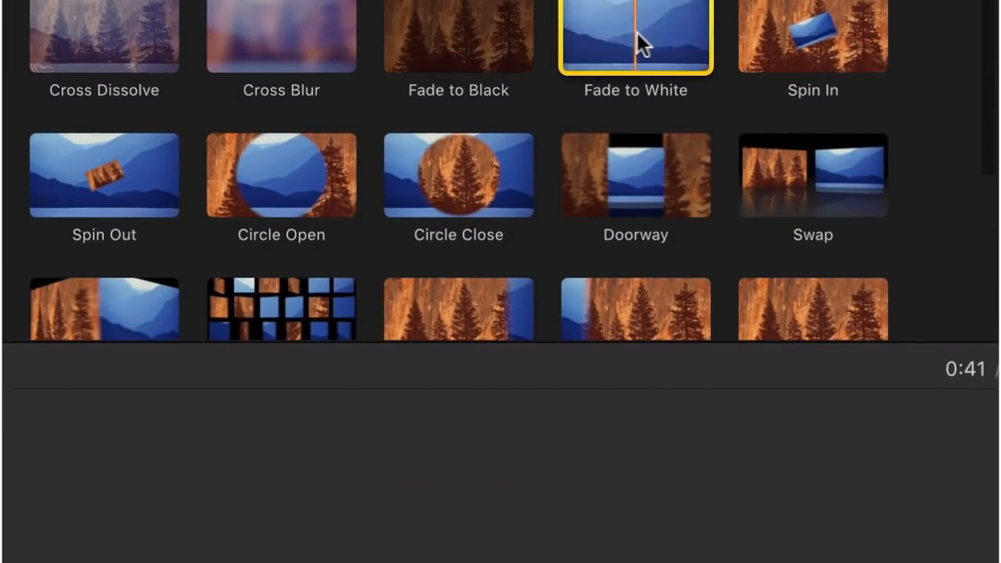
- Place the Slide Right transition between the screen-recording and final talking-head clips
{"action": "scroll", "scroll_direction": "down", "scroll_amount": 3}
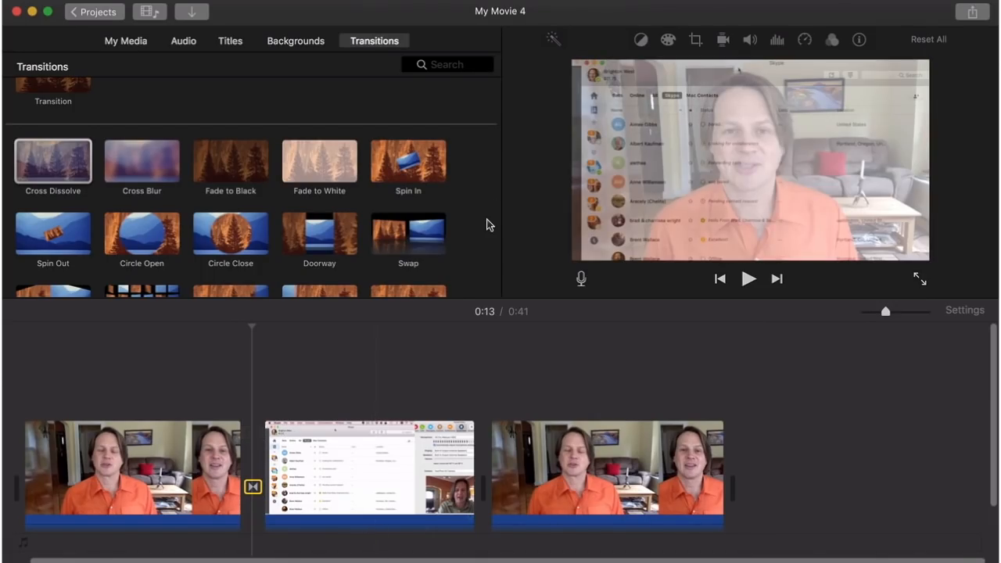
{"action": "scroll", "scroll_direction": "down", "scroll_amount": 3}
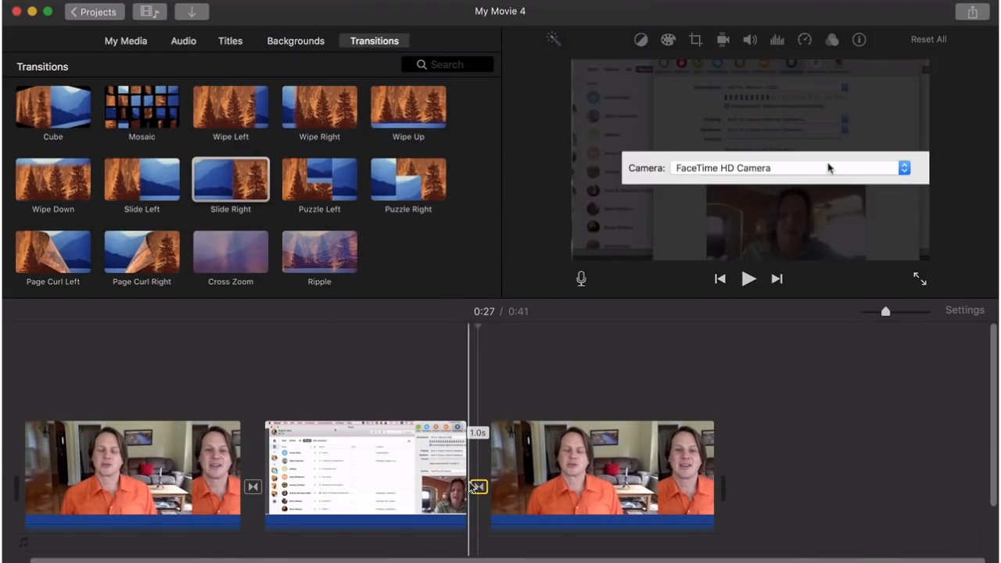
{"action": "left_click", "coordinate": [477, 487]}
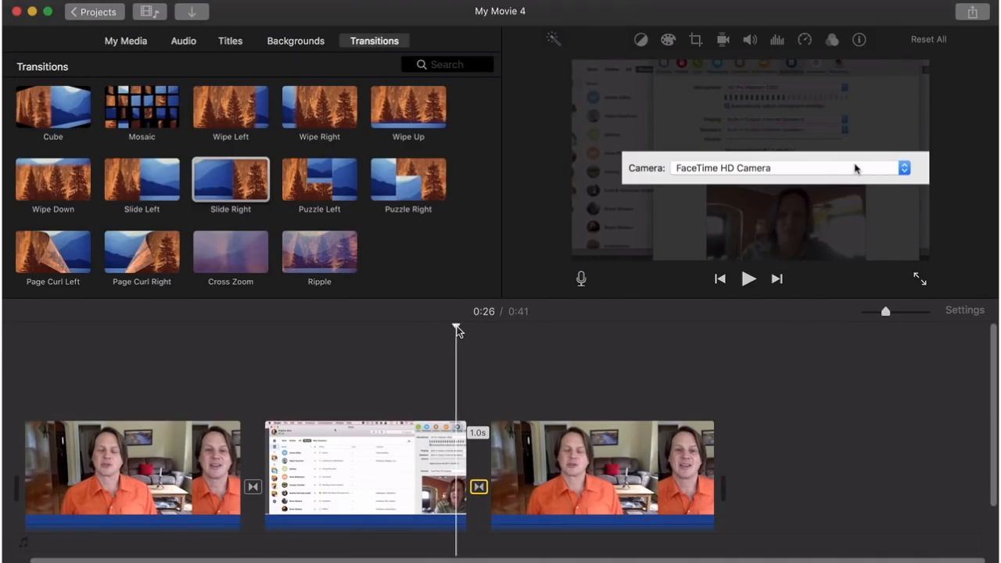
{"action": "left_click", "coordinate": [748, 278]}
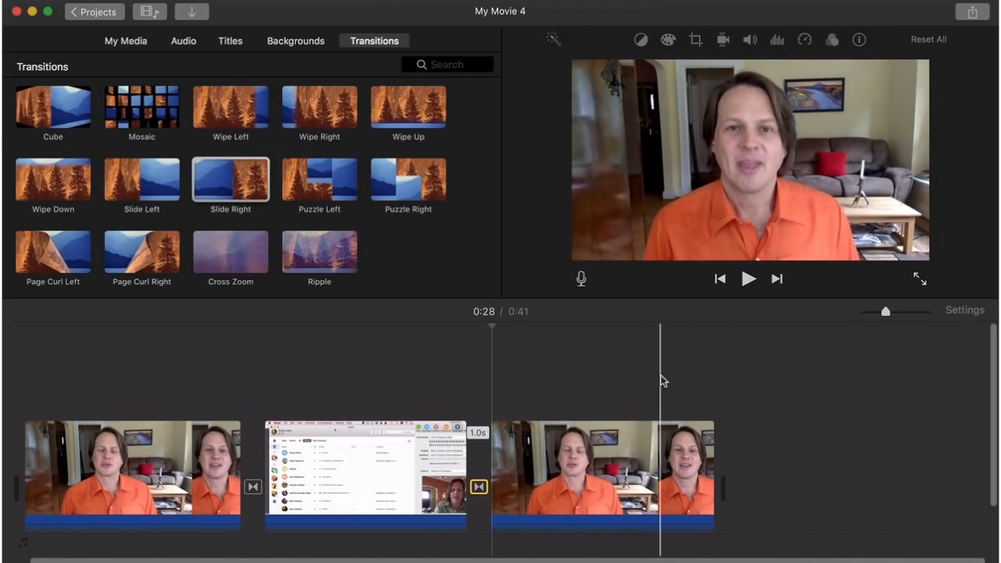
- Split the talking-head clip at the cut point and trim about two seconds away
{"action": "left_click", "coordinate": [602, 469]}
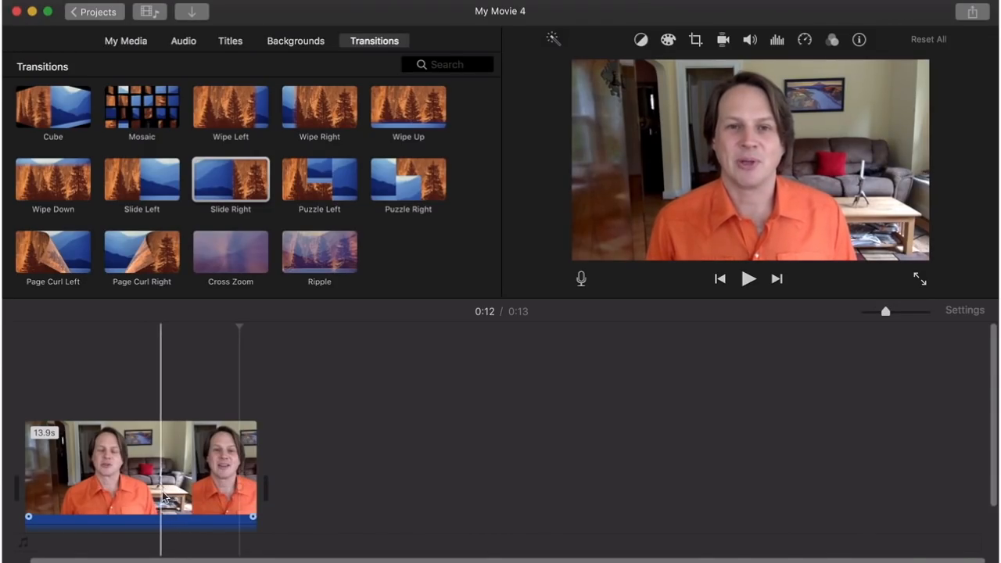
{"action": "left_click", "coordinate": [163, 469]}
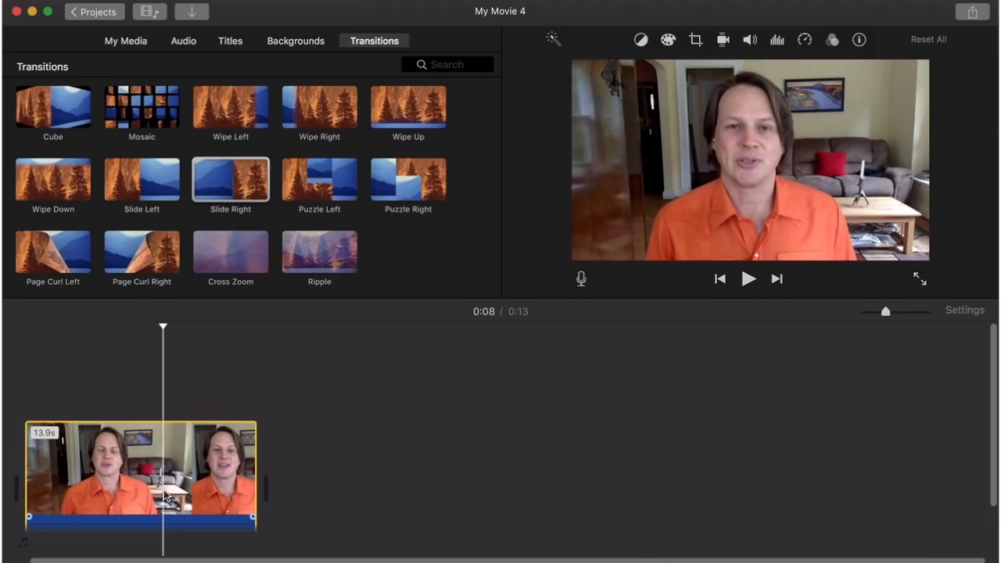
{"action": "right_click", "coordinate": [165, 493]}
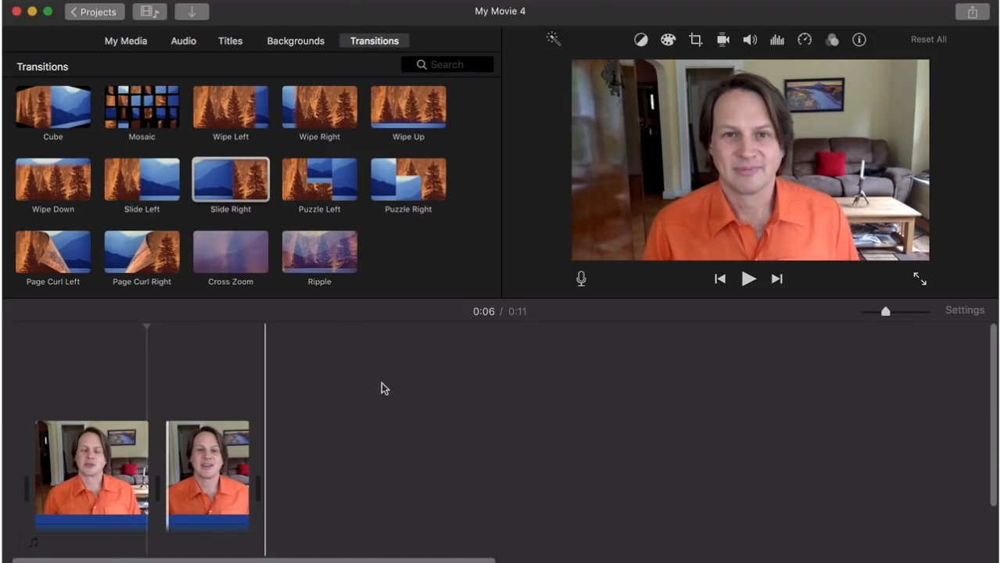
- Crop the second jump-cut clip with Crop to Fill for a tighter, zoomed-in framing
{"action": "left_click", "coordinate": [207, 475]}
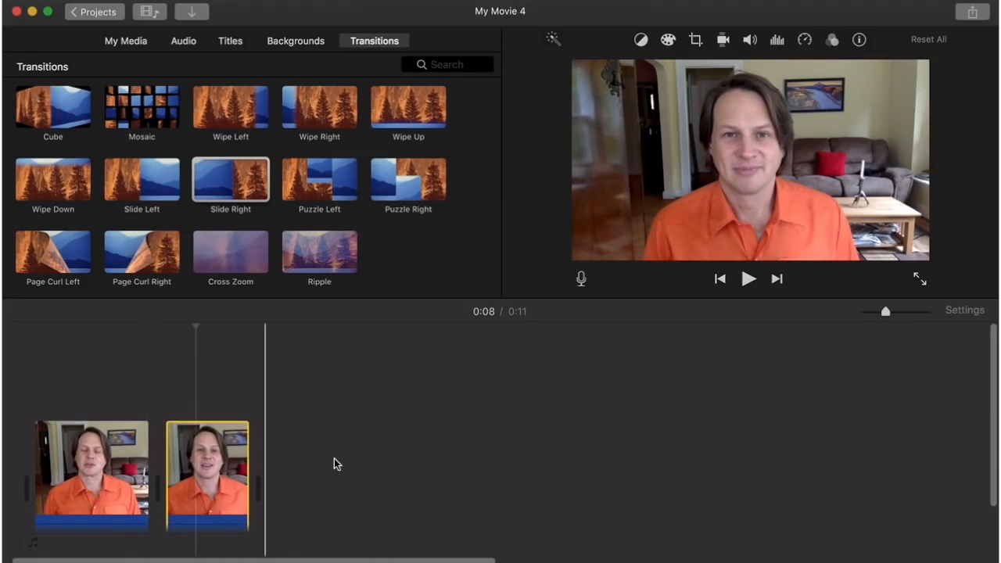
{"action": "left_click", "coordinate": [207, 472]}
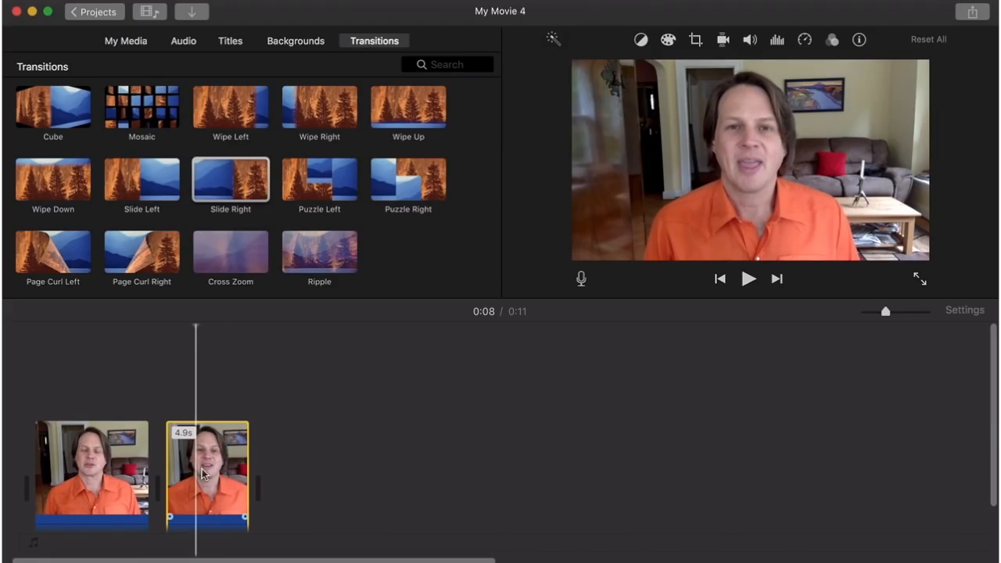
{"action": "left_click", "coordinate": [694, 40]}
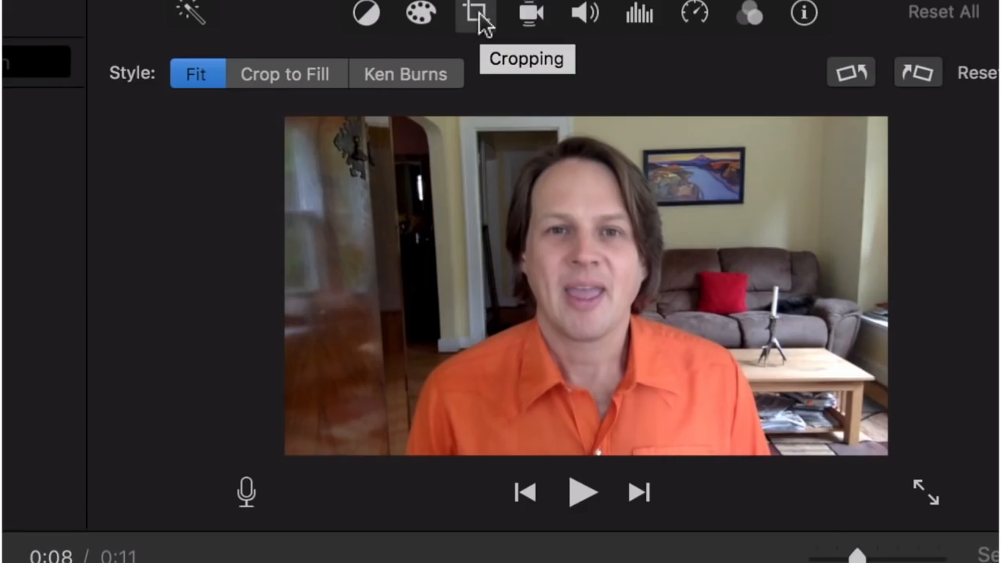
{"action": "mouse_move", "coordinate": [720, 383]}
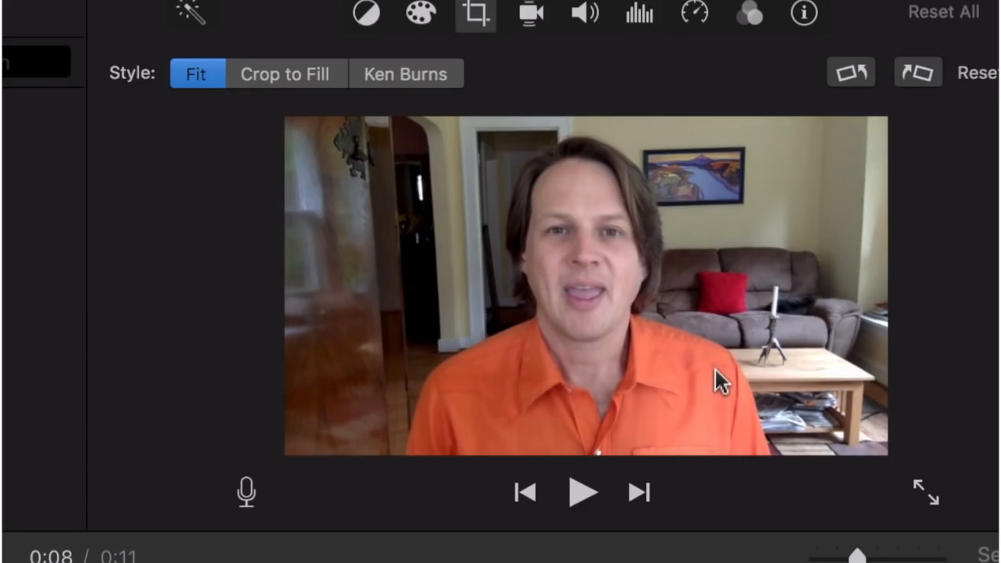
{"action": "mouse_move", "coordinate": [288, 85]}
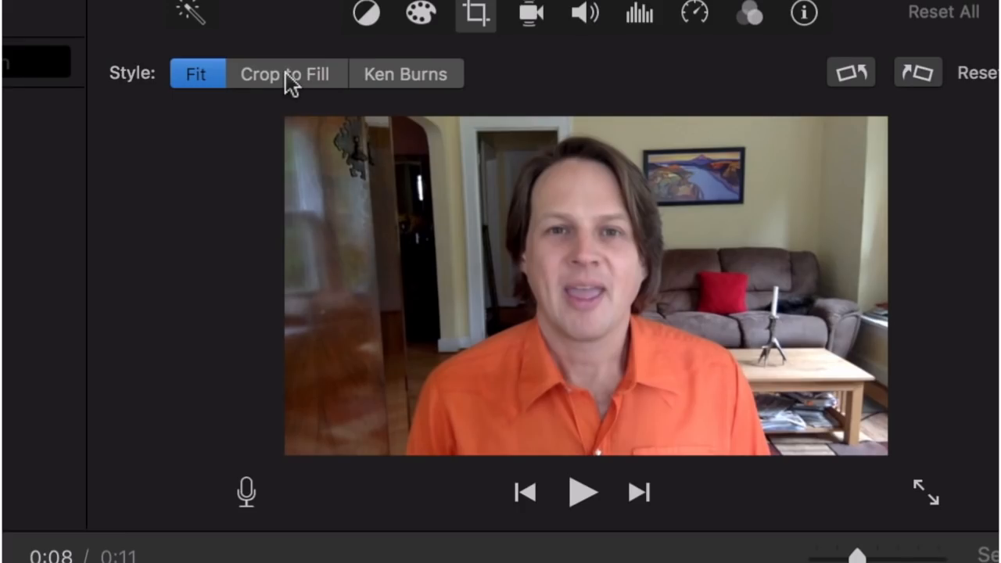
{"action": "left_click", "coordinate": [284, 73]}
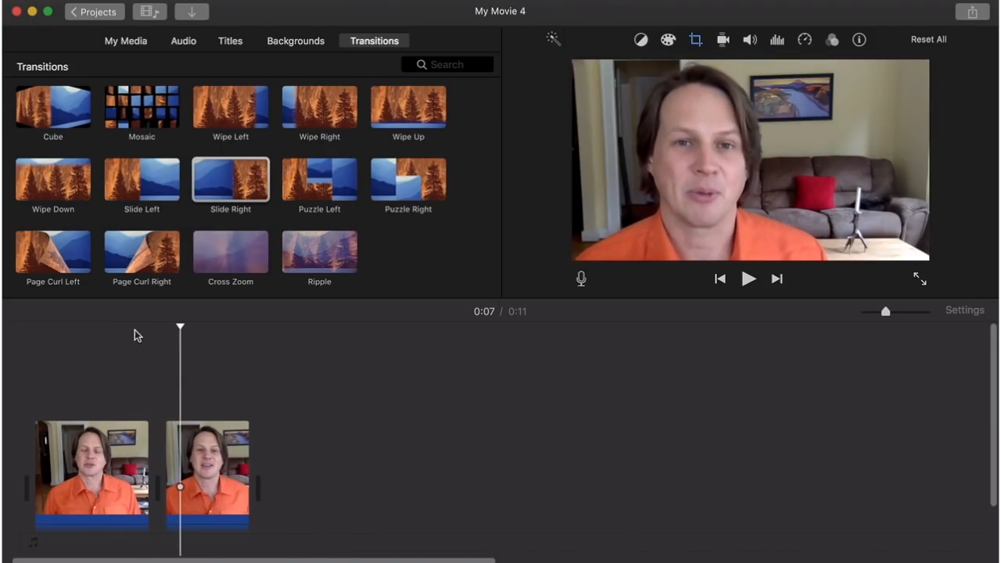
{"action": "left_click", "coordinate": [747, 279]}
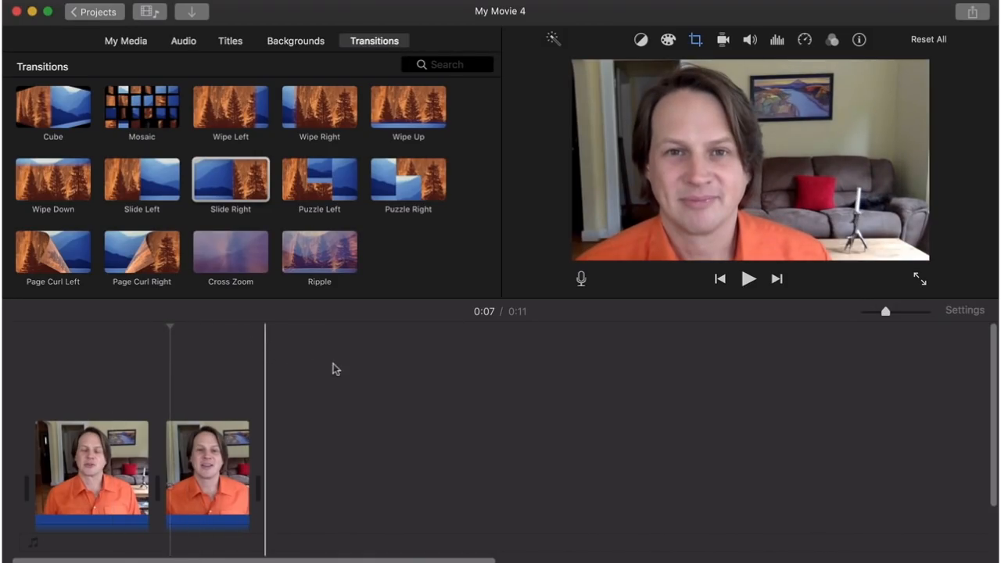
{"action": "mouse_move", "coordinate": [337, 371]}
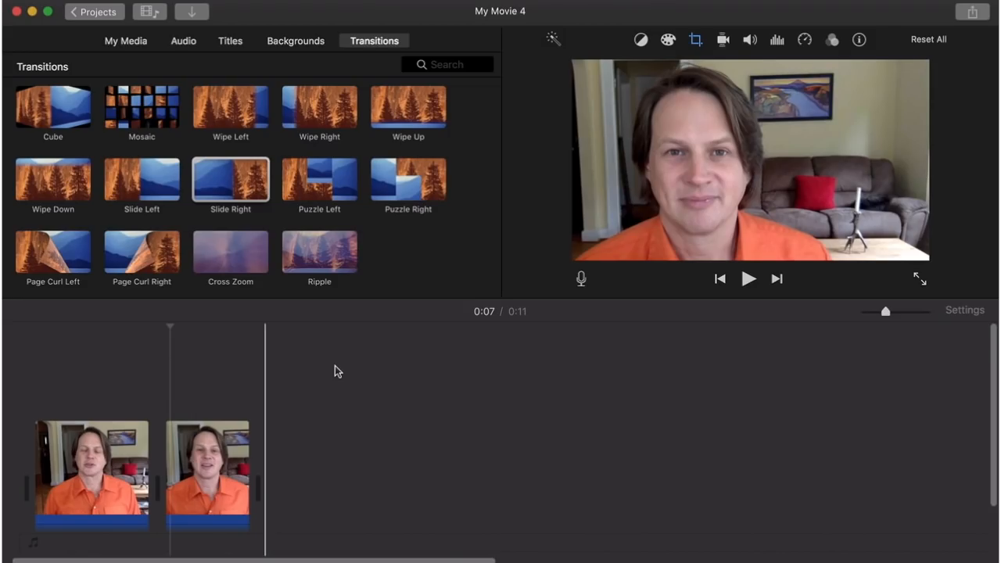